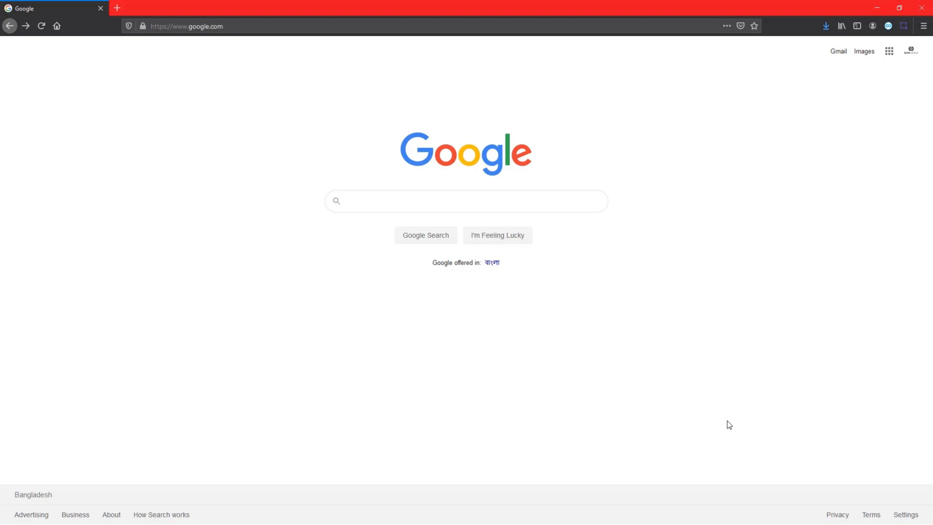
Search Google Images for 'clipart' and preview the fox, after browsing the monster and butterfly.
type("clipart")
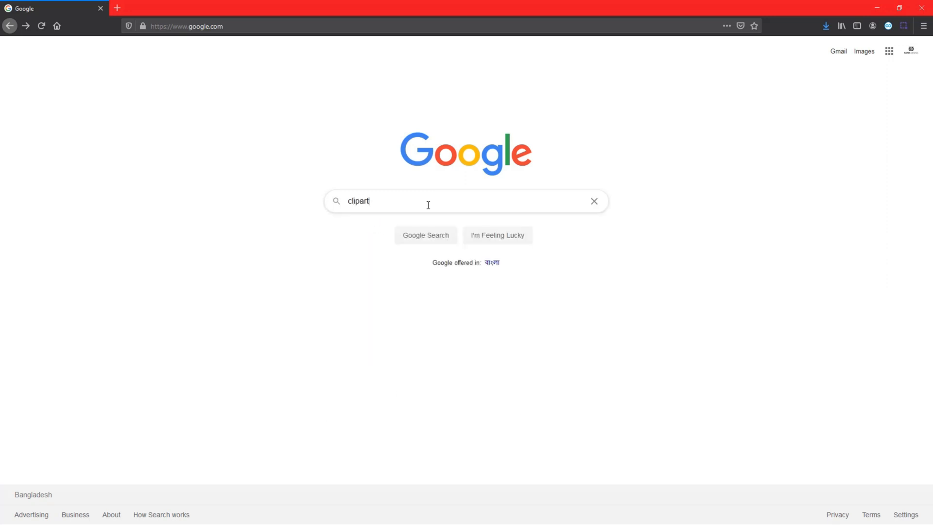
left_click(426, 235)
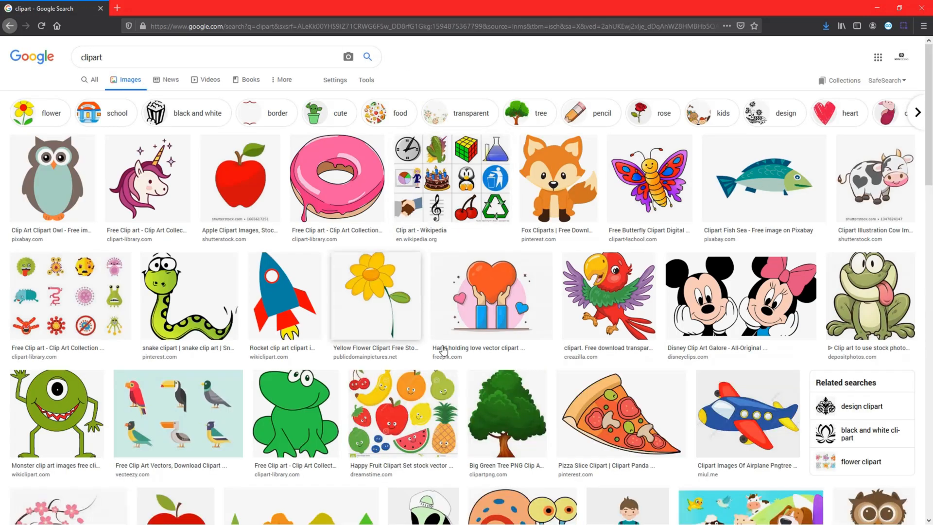
left_click(56, 413)
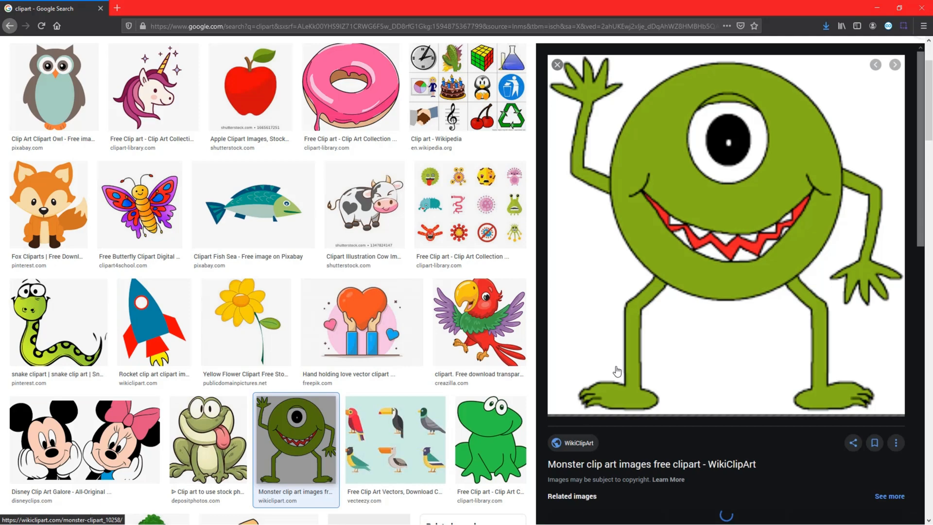
scroll("down", 3)
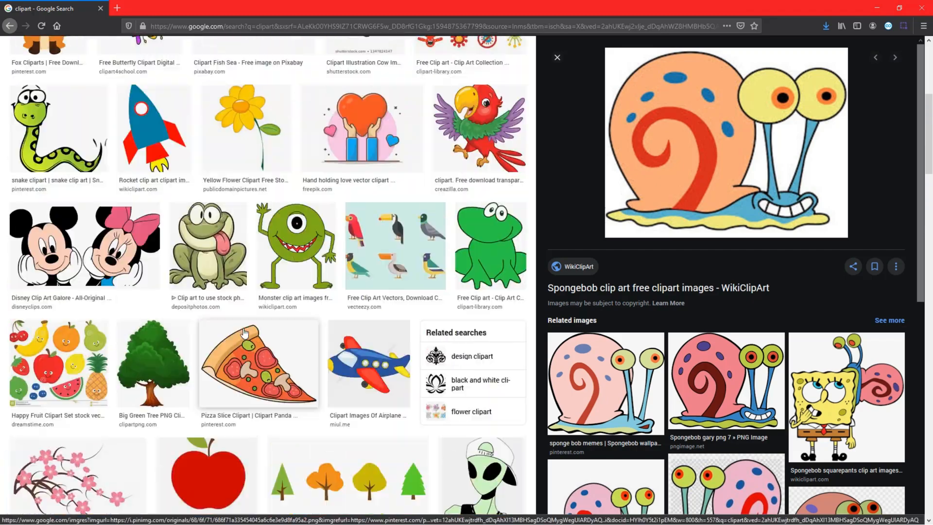
left_click(140, 204)
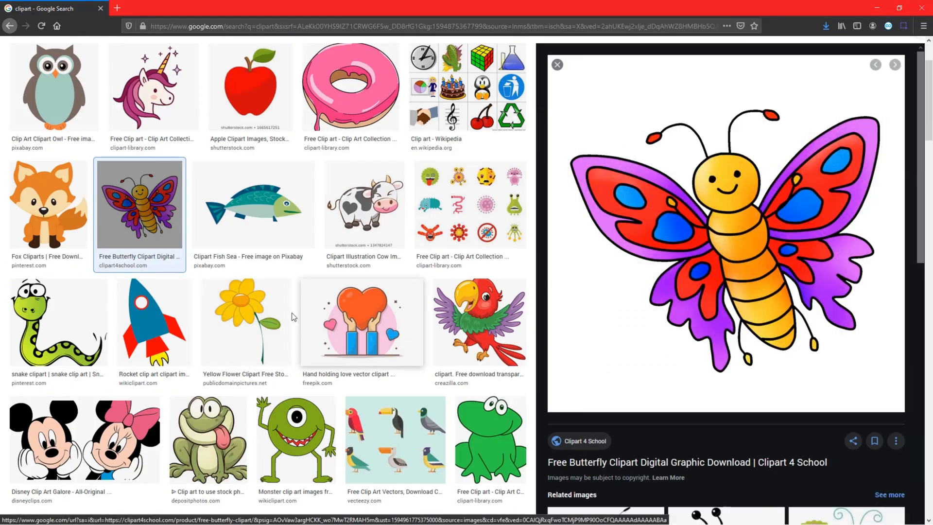
left_click(48, 204)
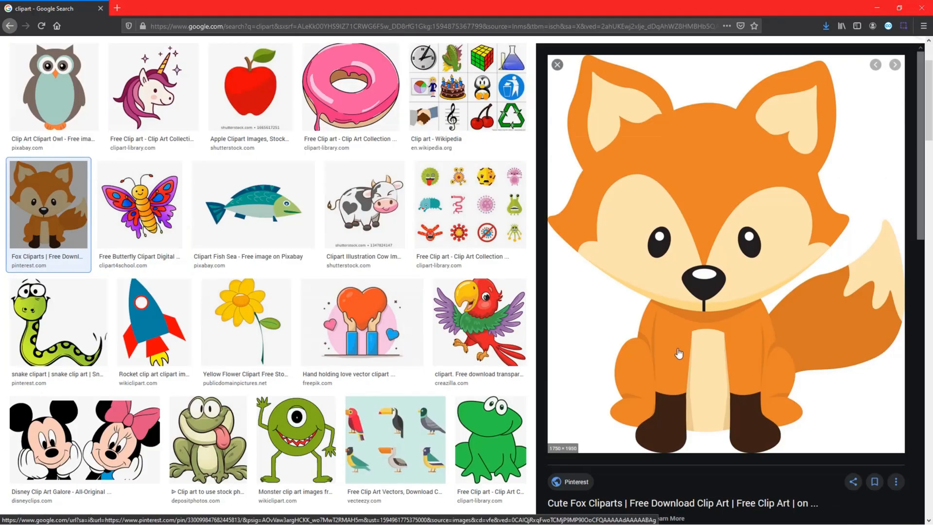
Save the fox preview image to Documents as a JPEG with its default name.
right_click(679, 353)
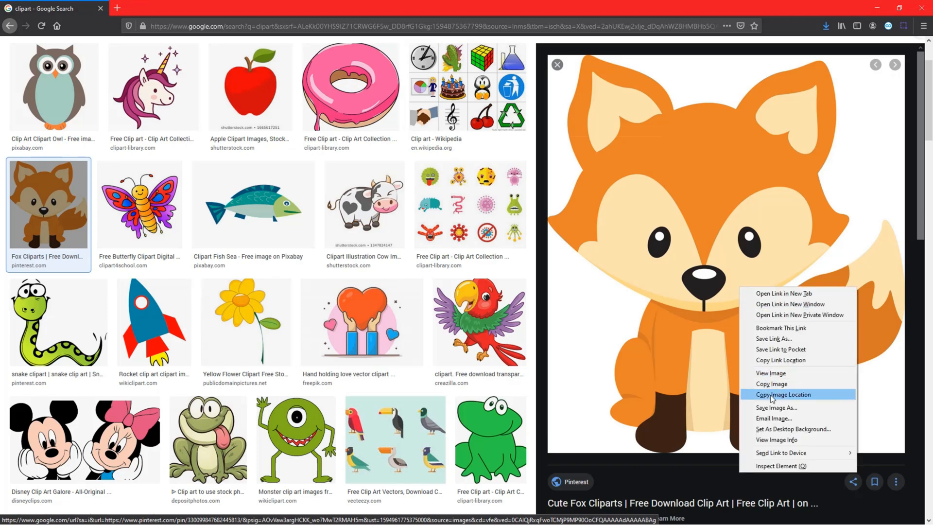
left_click(776, 408)
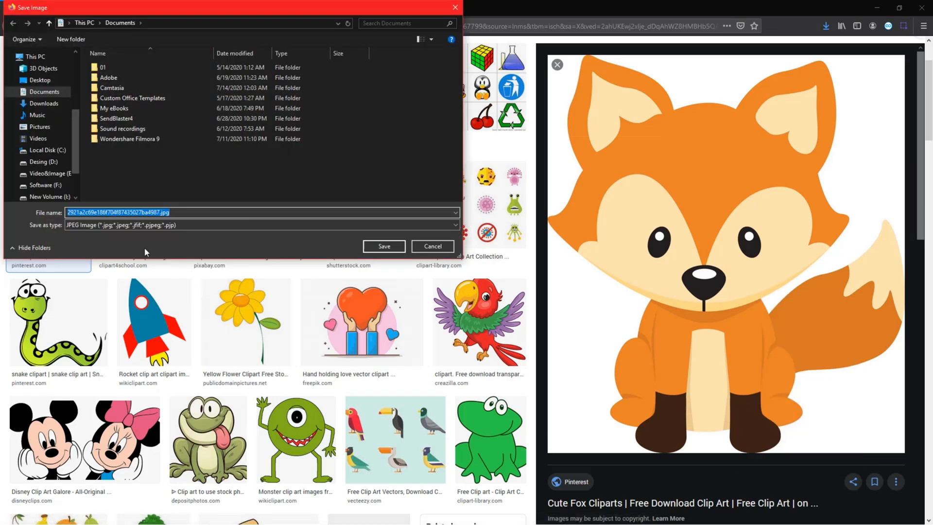
left_click(384, 246)
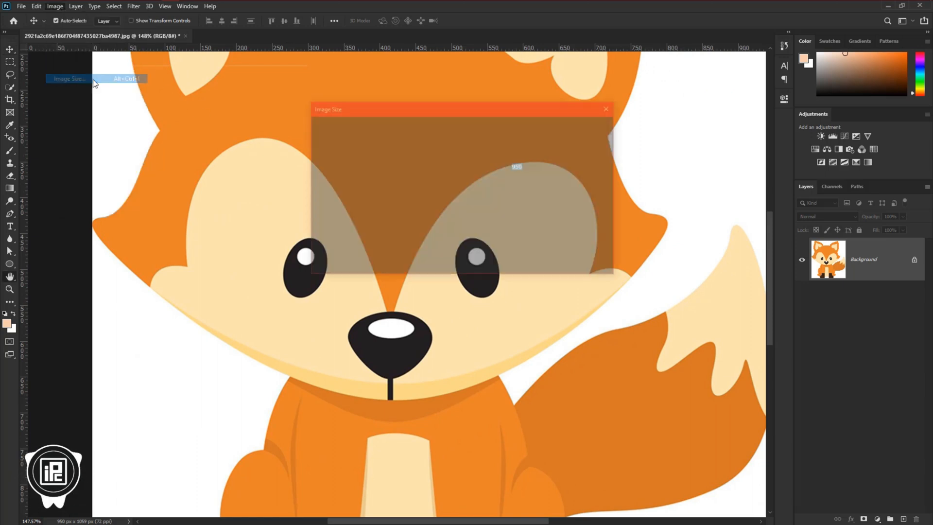
Enter 300 as the fox's resolution, enlarging it to 3958 by 4413 pixels.
left_click(68, 78)
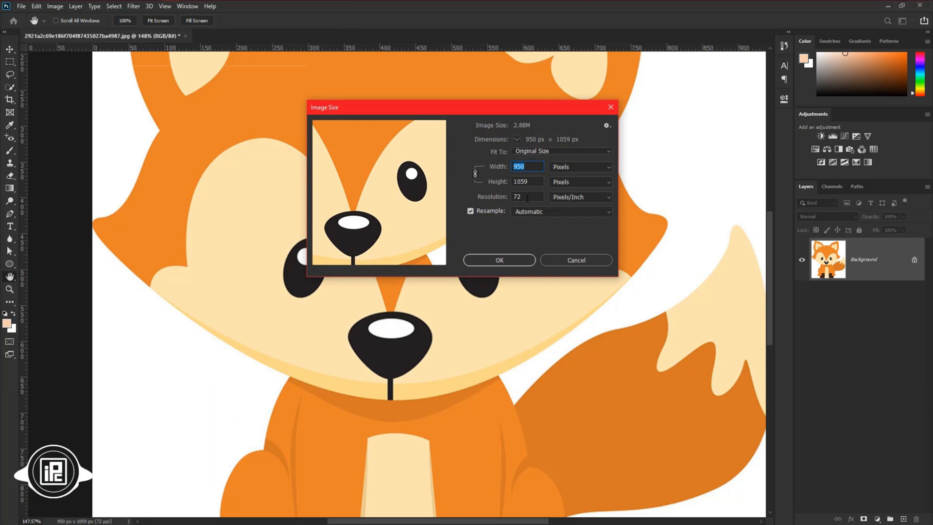
mouse_move(559, 212)
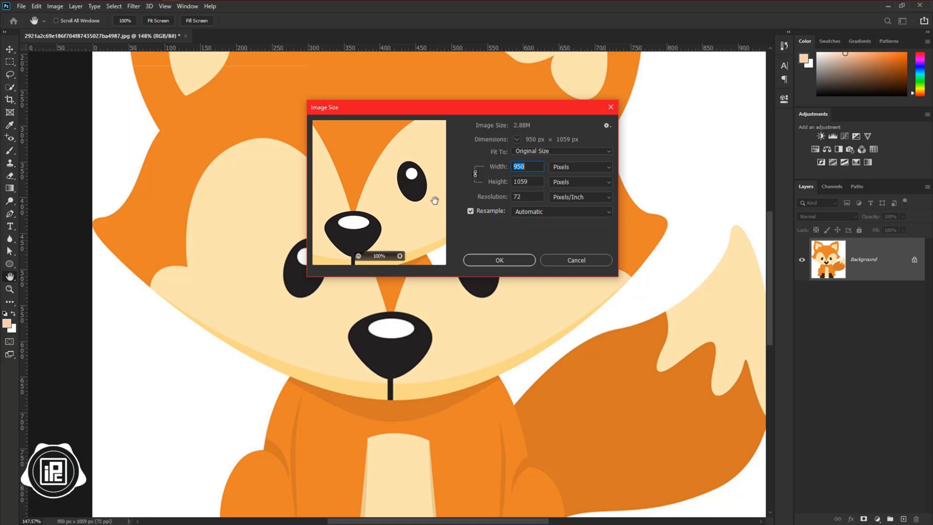
left_click(526, 197)
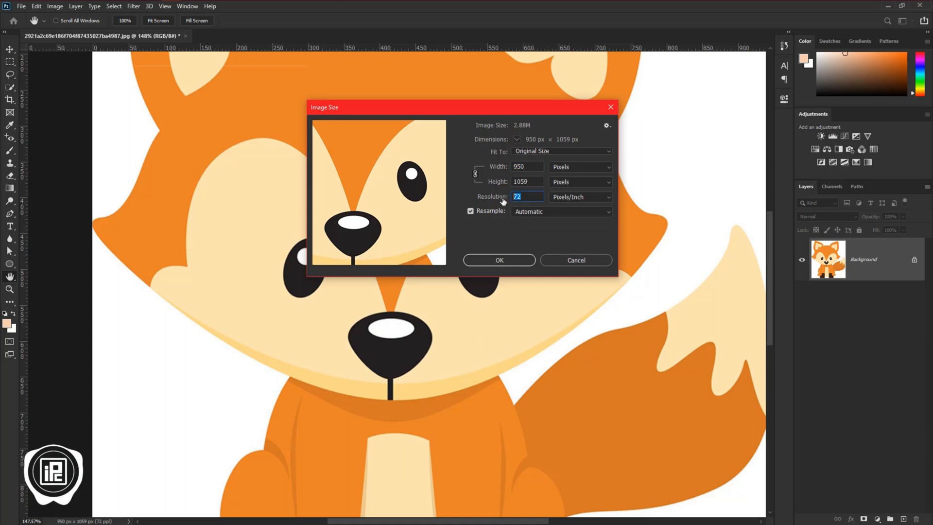
type("300")
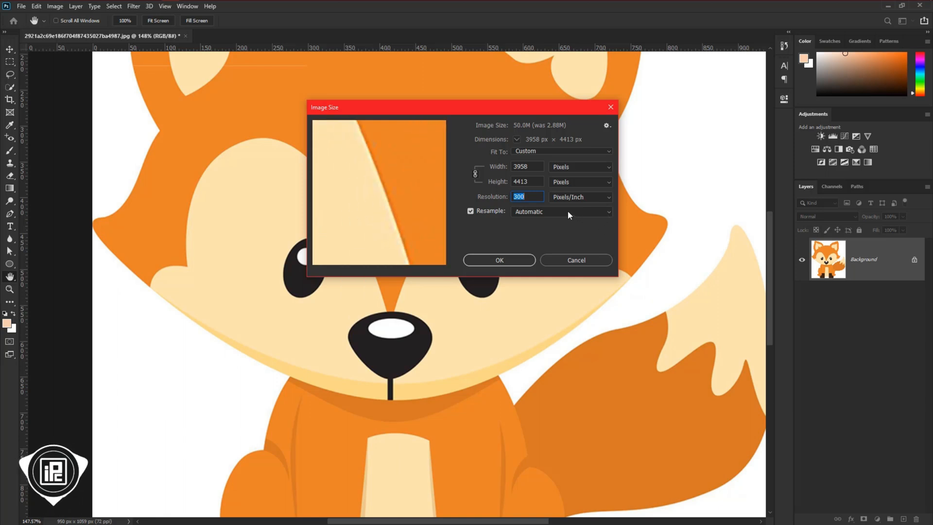
Choose Preserve Details 2.0 resampling with Reduce Noise at 100%, then reopen the resample list.
left_click(560, 212)
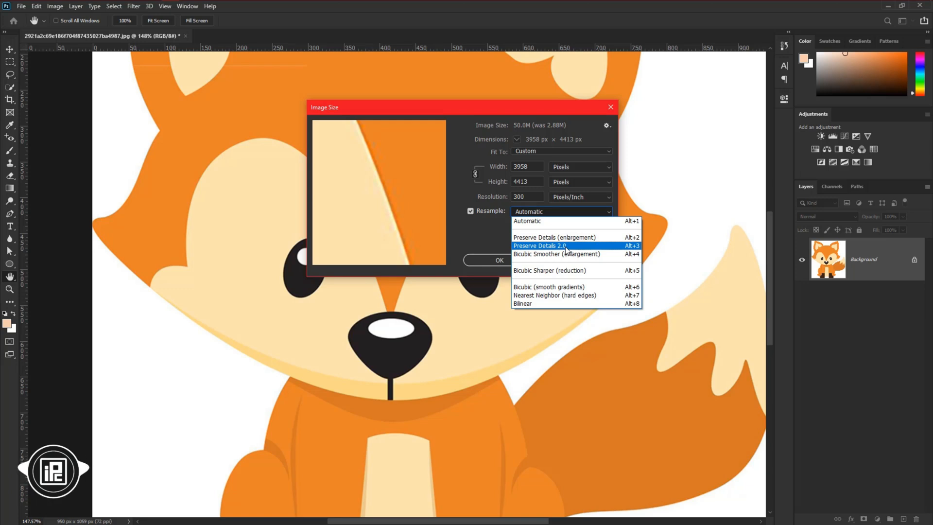
left_click(538, 246)
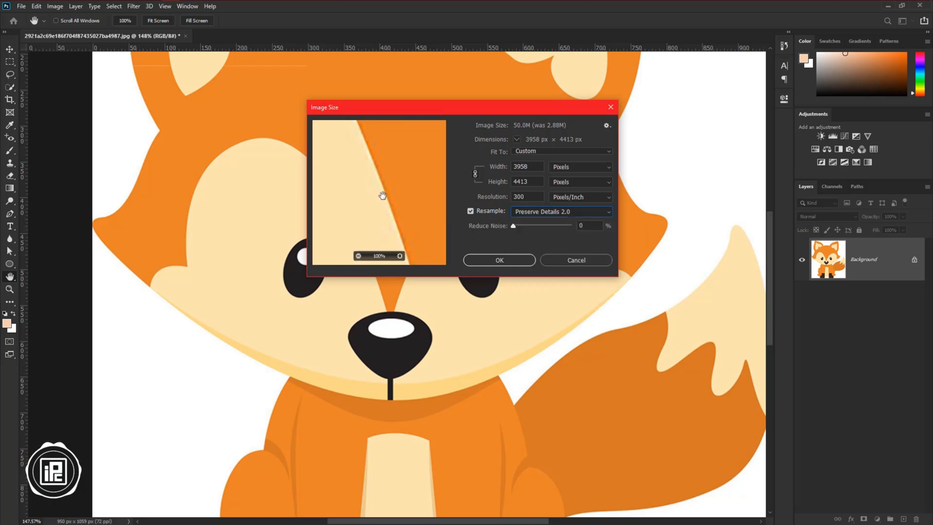
left_click_drag(513, 225, 553, 225)
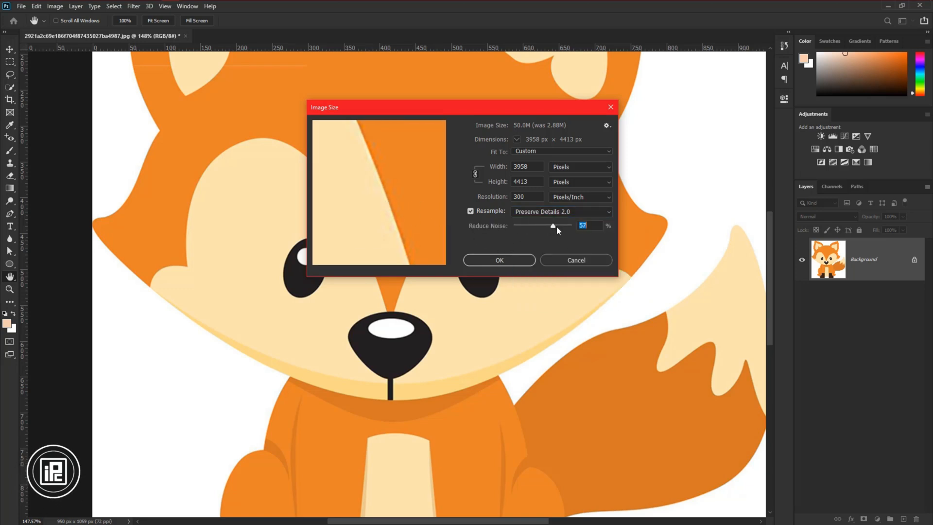
left_click_drag(552, 226, 571, 225)
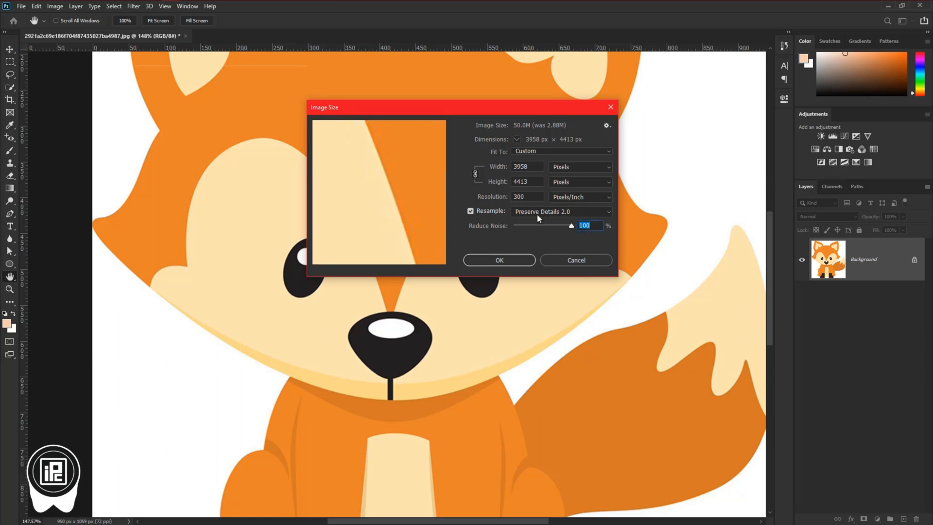
left_click(560, 211)
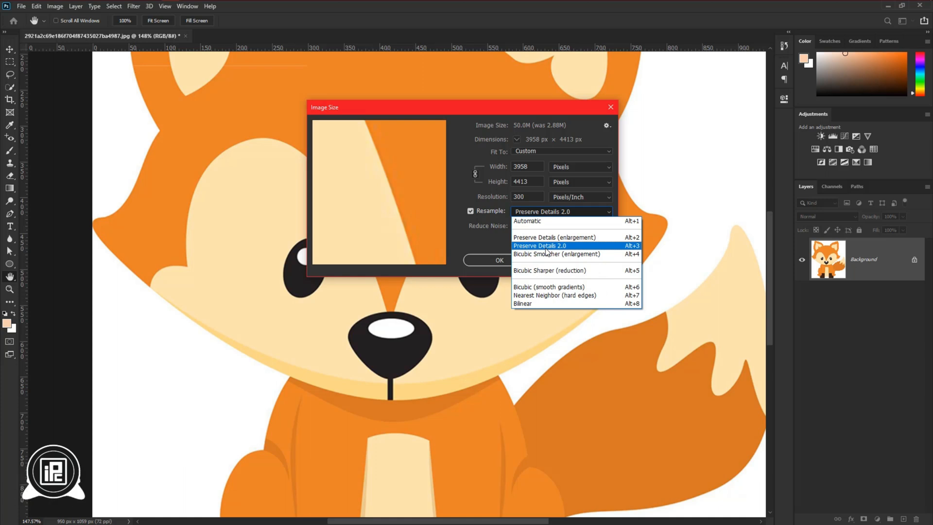
mouse_move(546, 252)
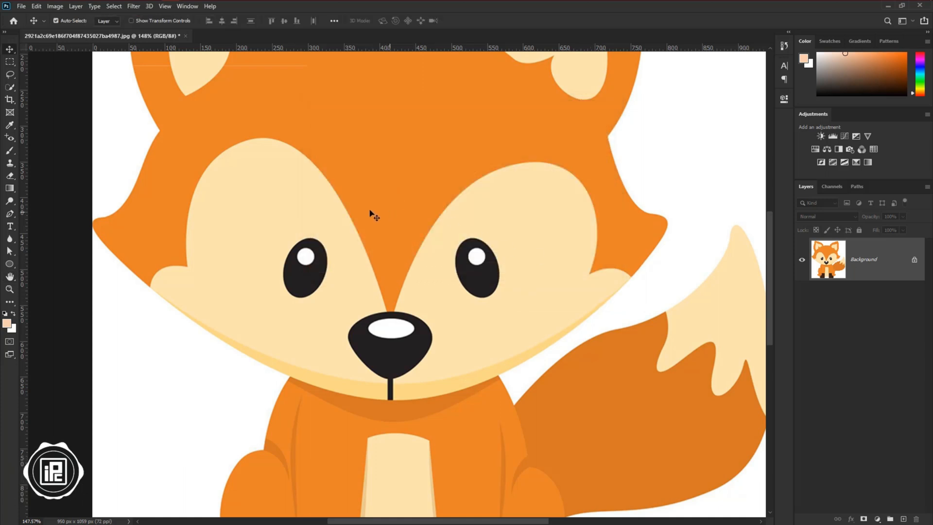
Enable Preserve Details 2.0 Upscale in the Technology Previews preferences.
left_click(36, 6)
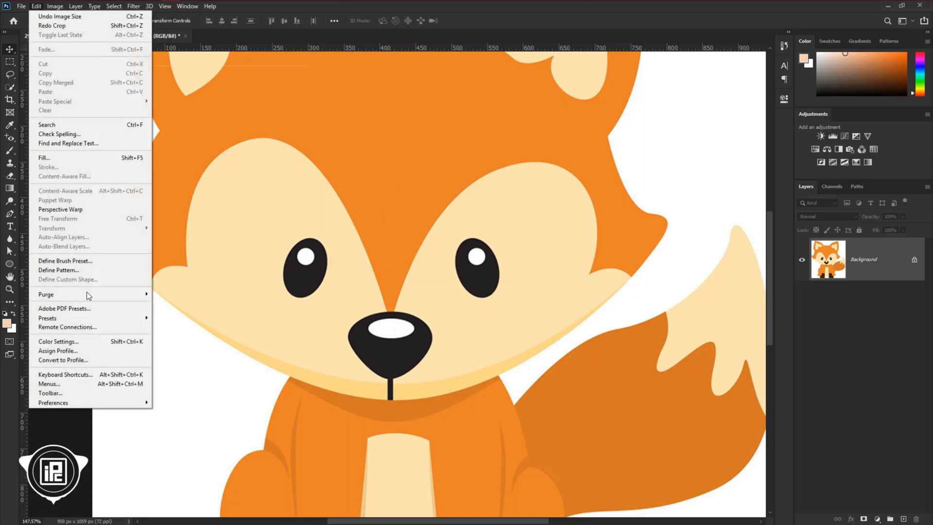
mouse_move(53, 402)
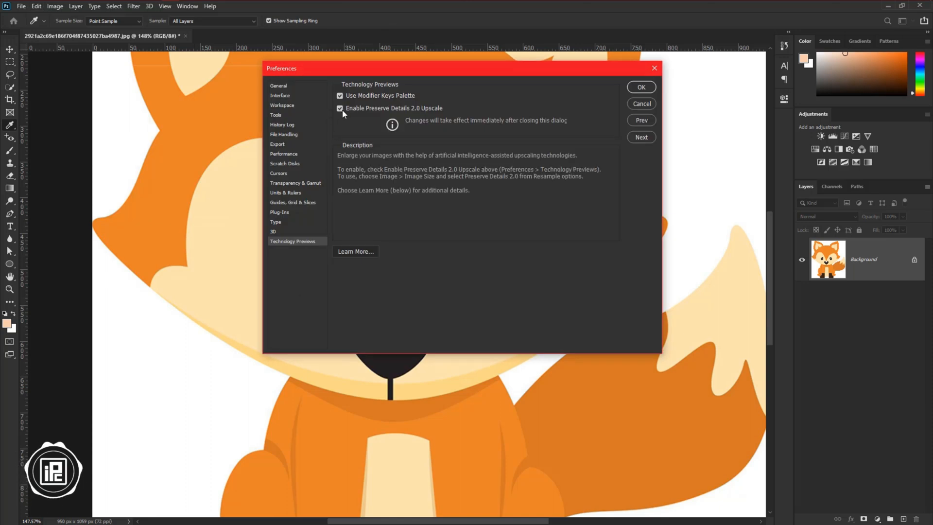
left_click(641, 87)
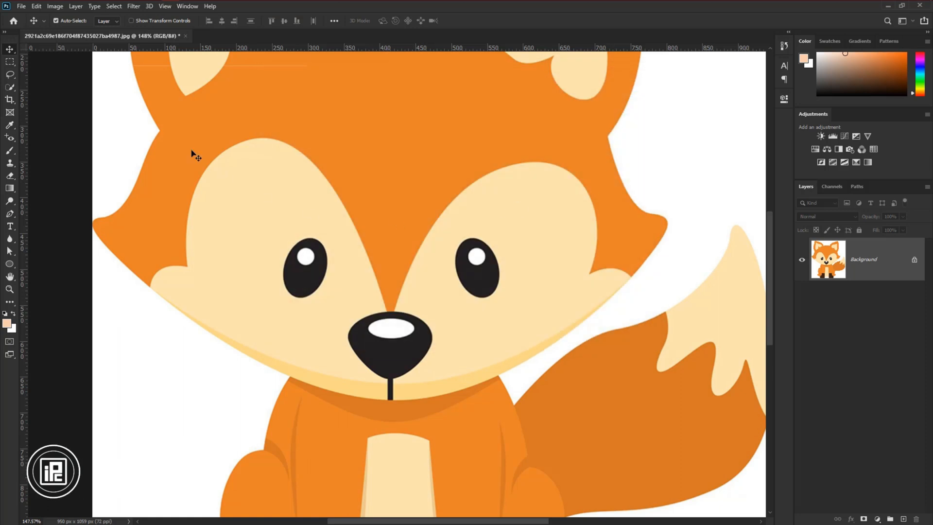
Set Image Size to 300 resolution with Preserve Details 2.0 and Reduce Noise 100%.
left_click(55, 5)
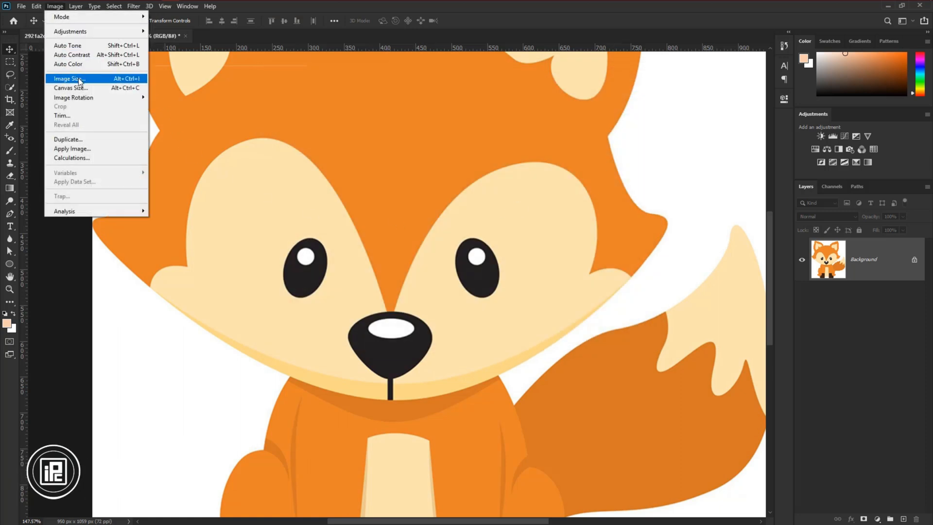
left_click(68, 78)
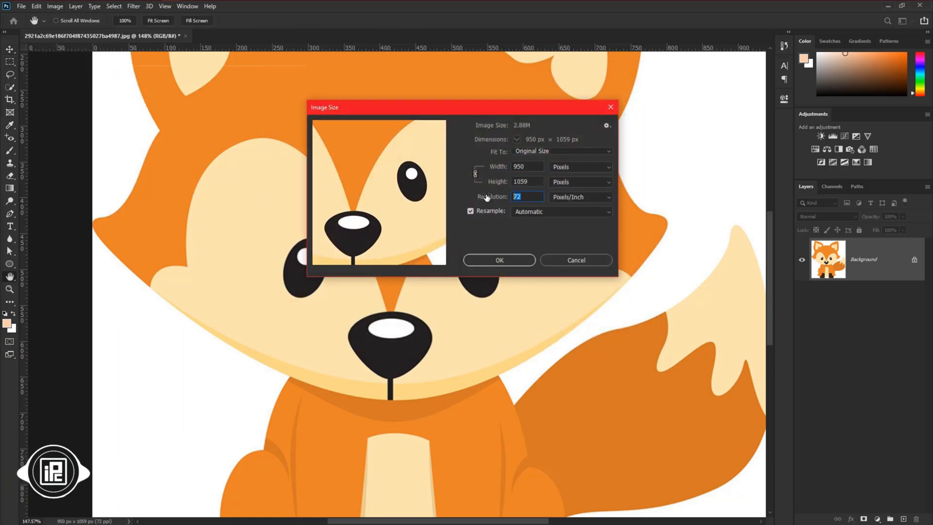
type("300")
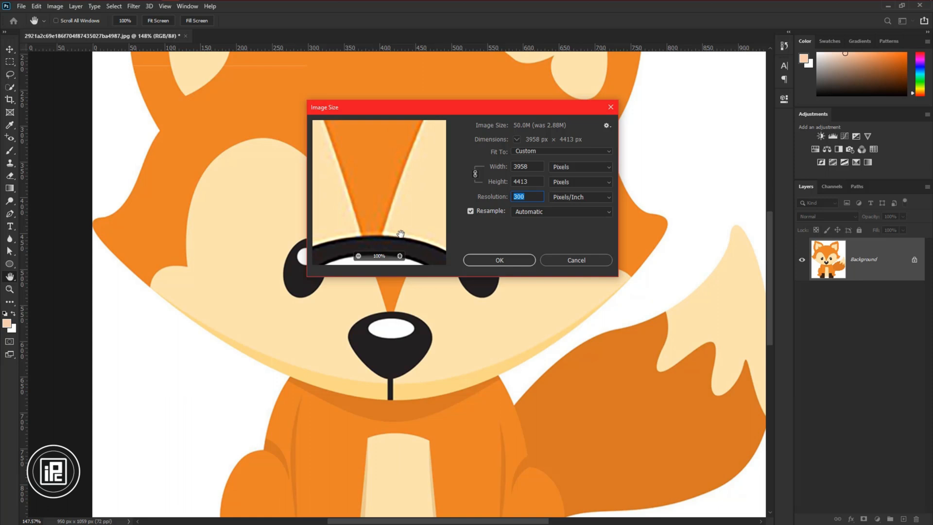
left_click(560, 212)
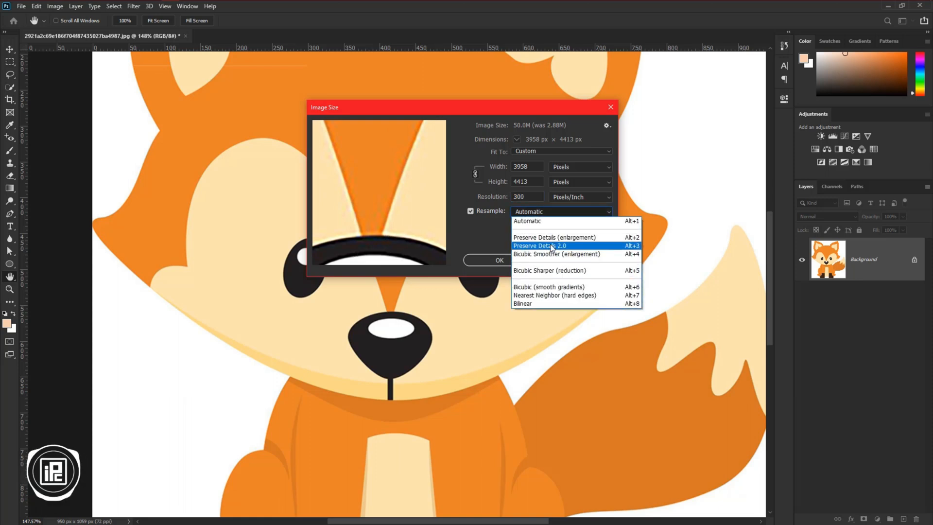
left_click(541, 246)
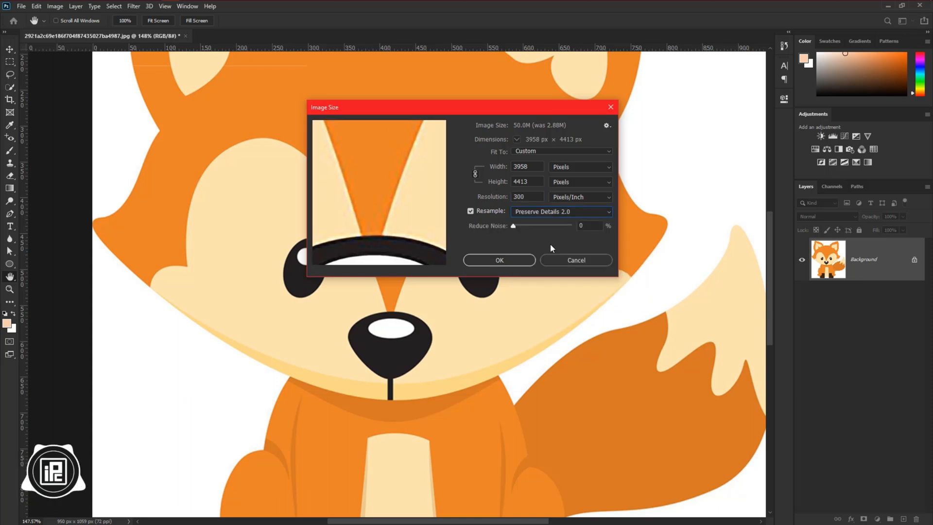
left_click_drag(514, 226, 565, 225)
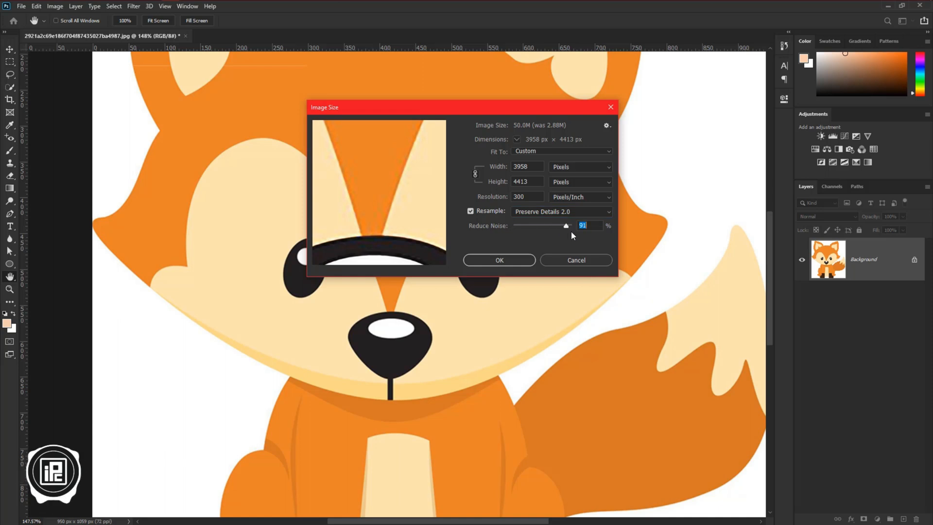
left_click_drag(565, 225, 590, 225)
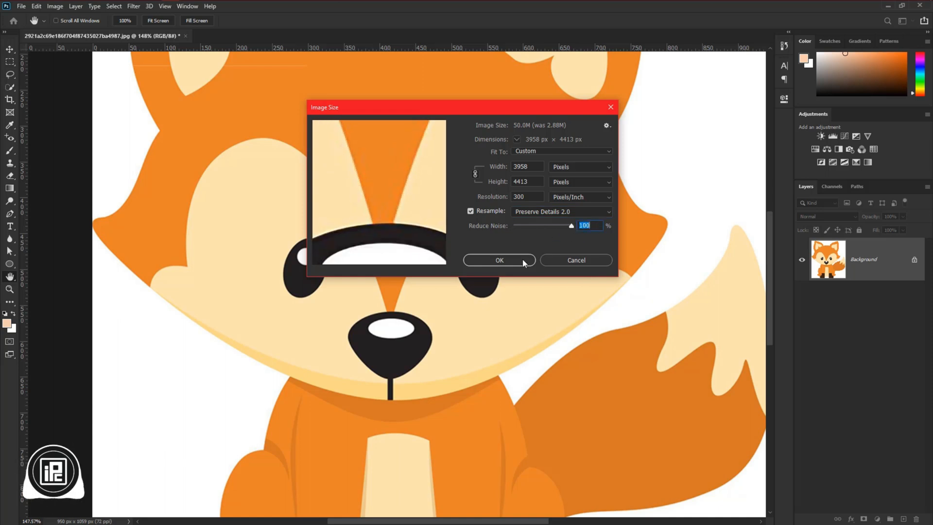
mouse_move(503, 223)
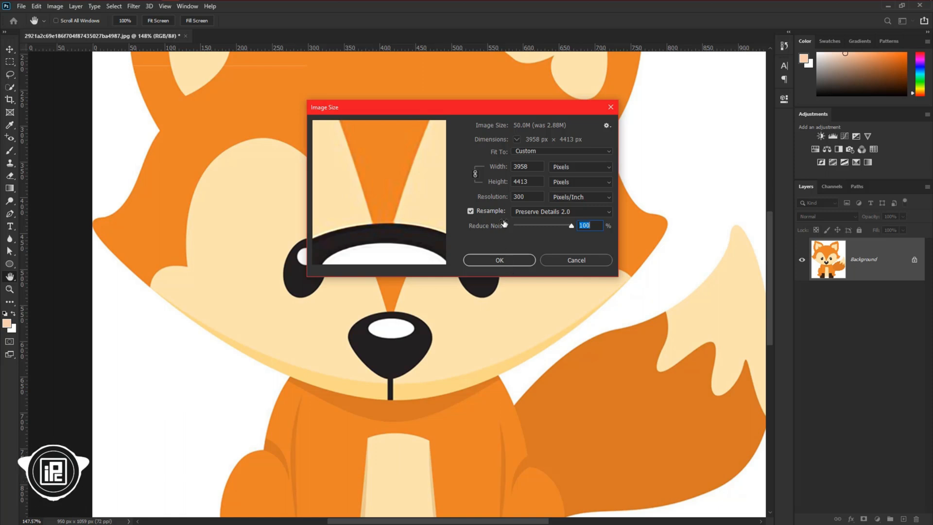
mouse_move(521, 132)
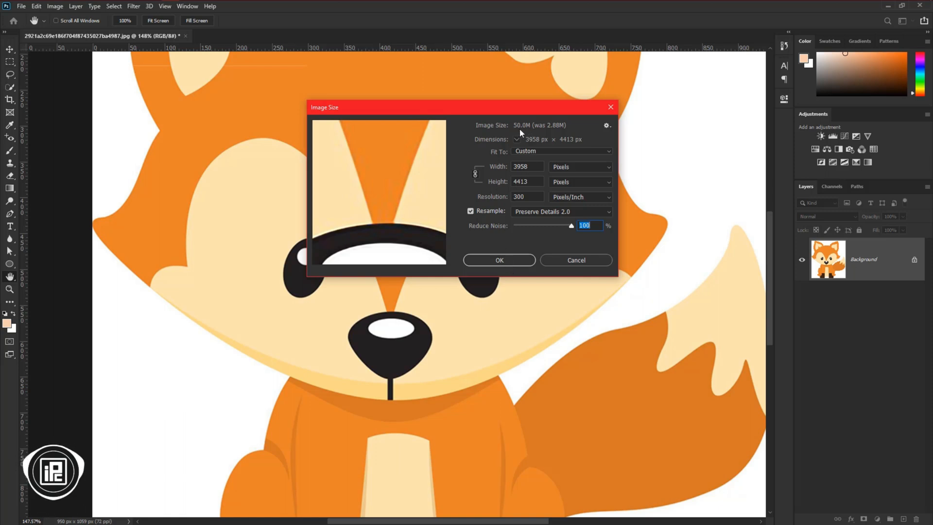
Change the width to 2000 pixels (2000 by 2229), zoom the preview, and confirm.
left_click(526, 166)
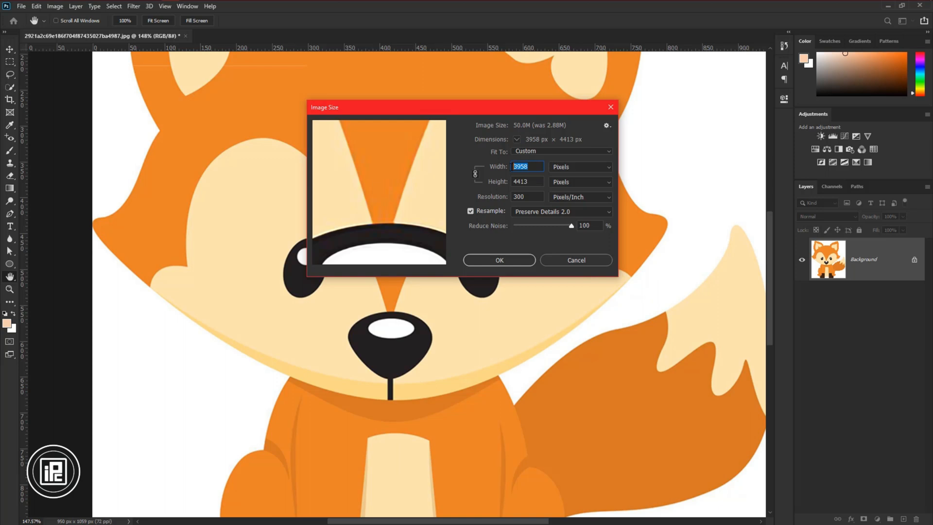
type("2000")
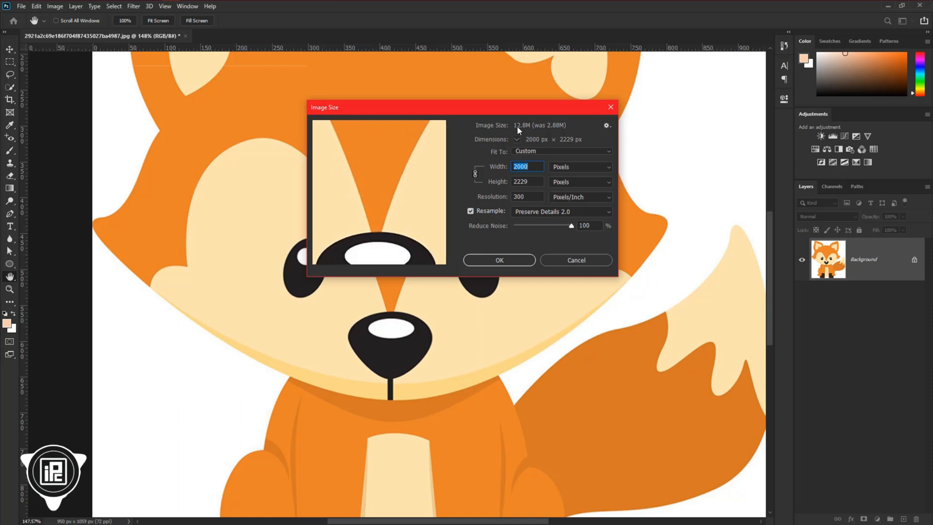
left_click(384, 214)
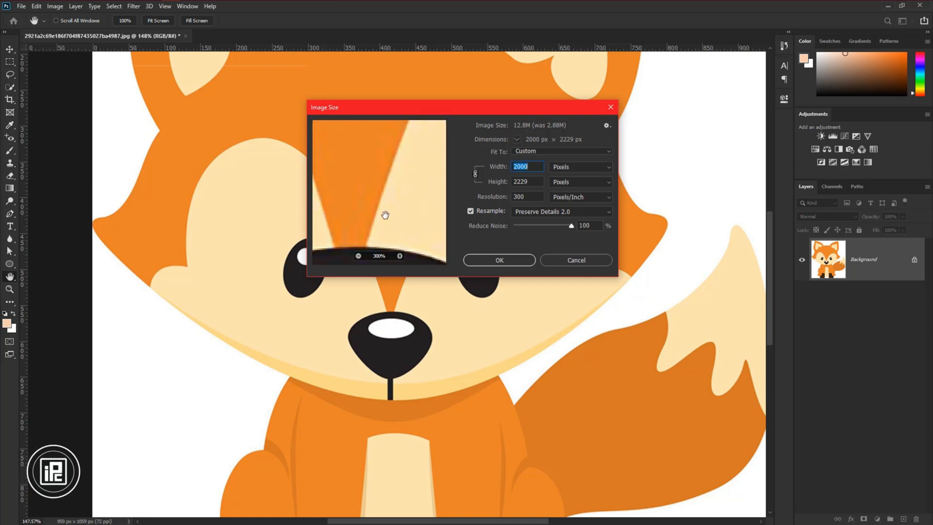
left_click(498, 260)
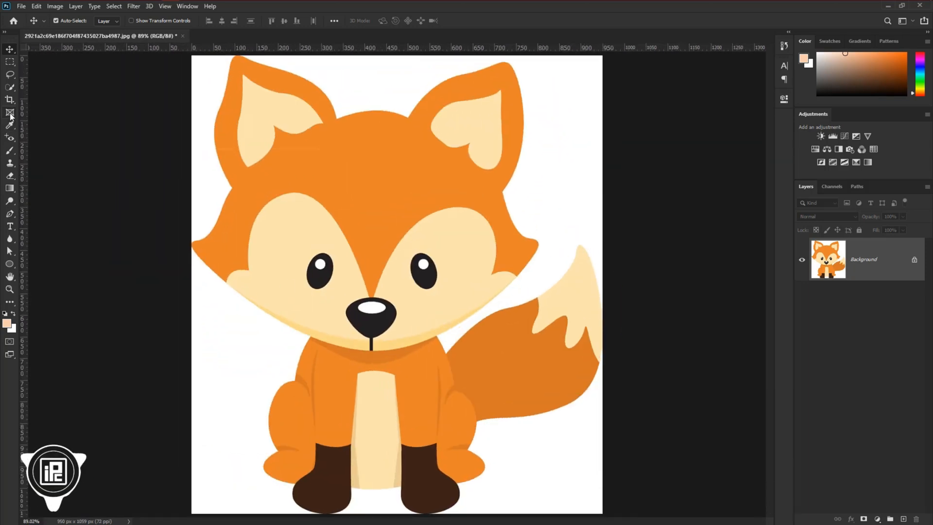
Extend the crop beyond the fox's edges, unlocking the Background into a transparent Layer 0.
left_click(10, 99)
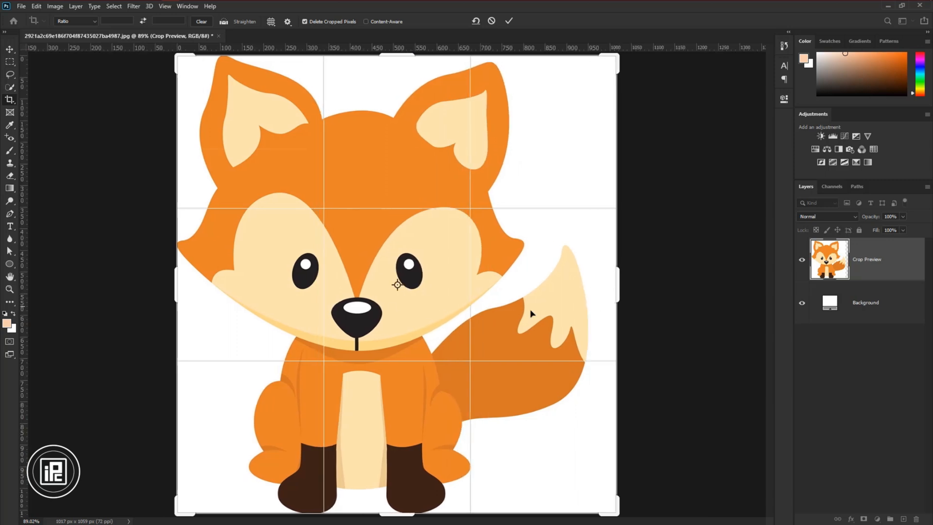
left_click_drag(176, 284, 162, 283)
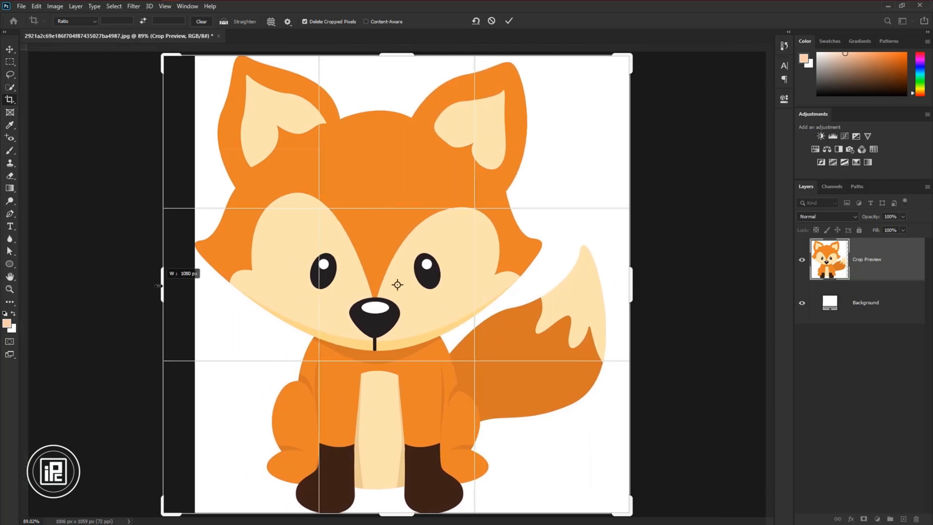
left_click_drag(398, 58, 397, 69)
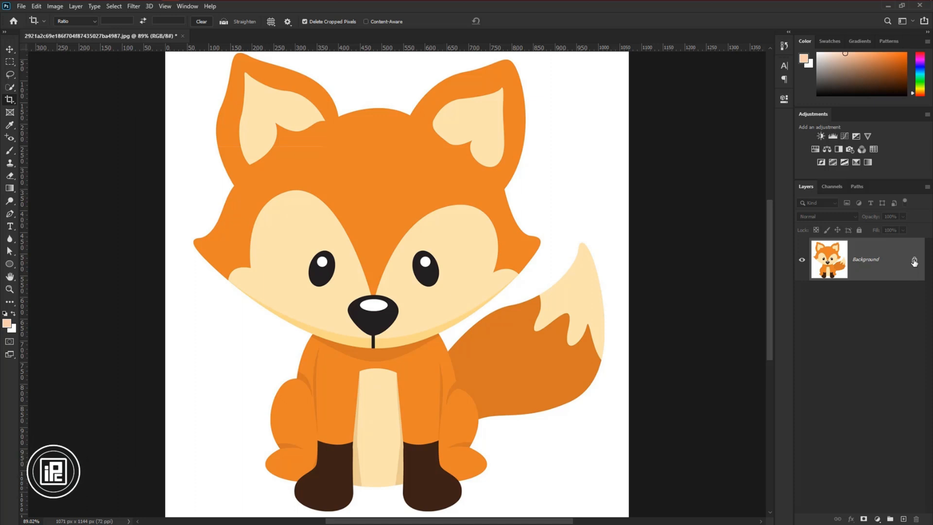
left_click(34, 20)
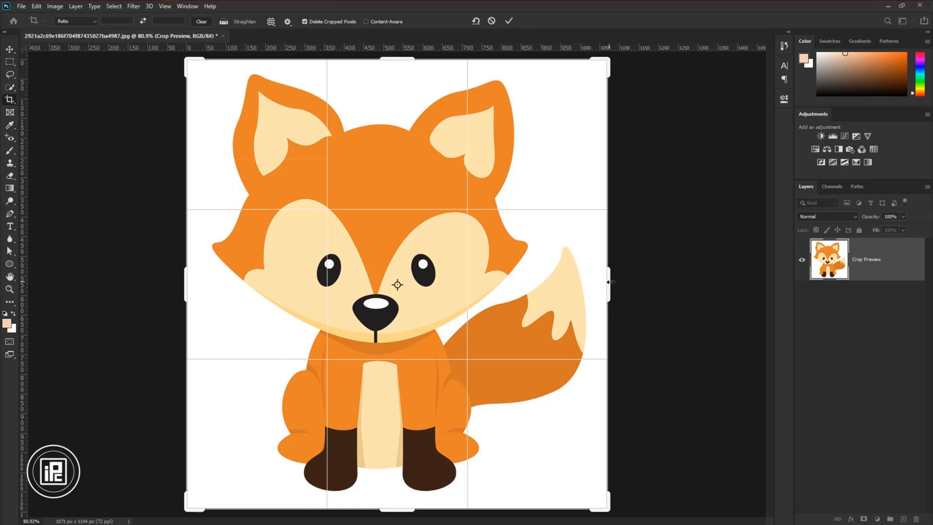
left_click_drag(610, 281, 629, 282)
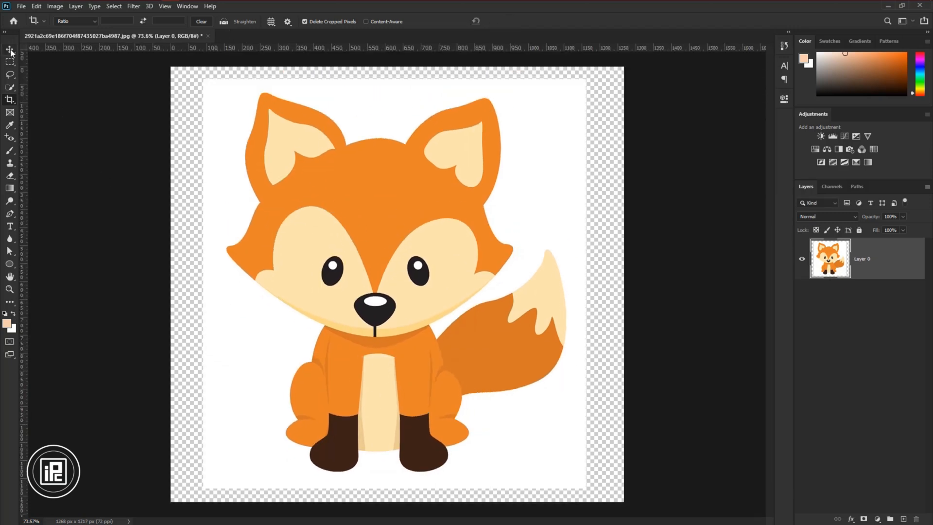
Swap the foreground and background colours so white is in front.
left_click(10, 49)
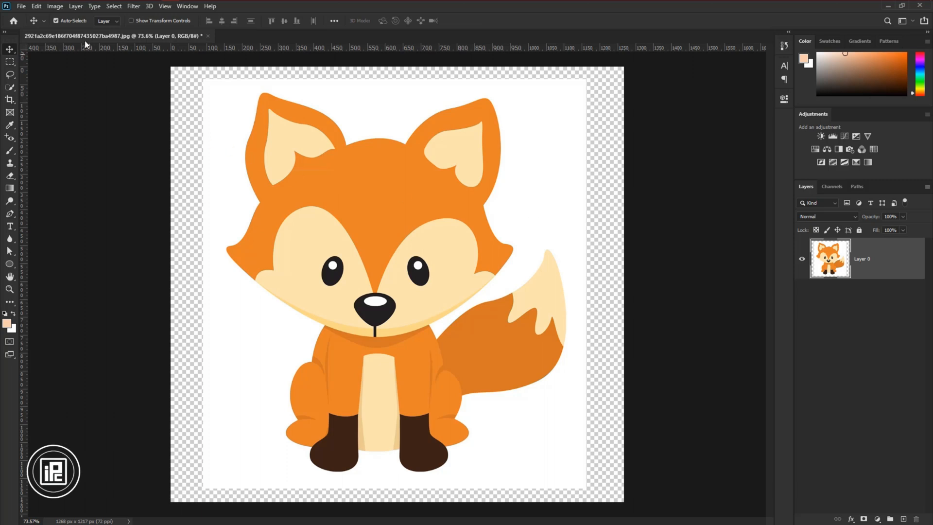
left_click(74, 5)
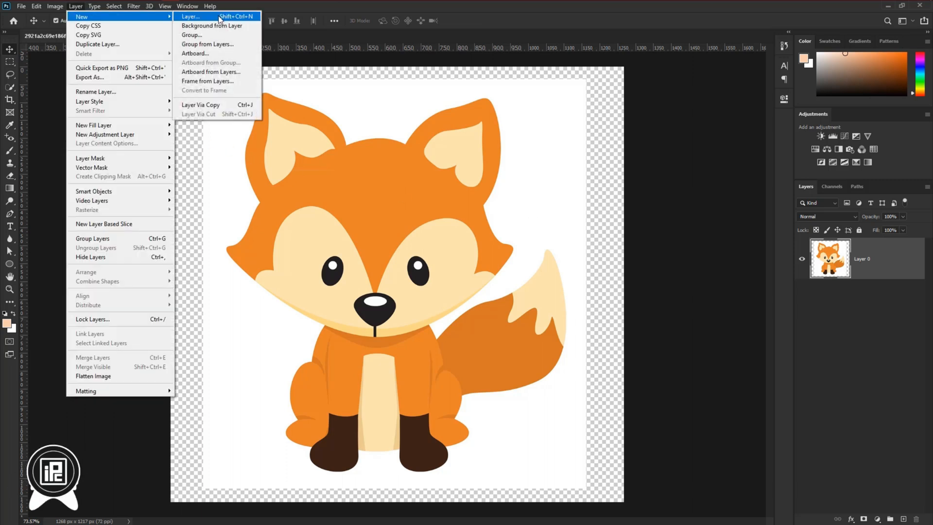
mouse_move(218, 25)
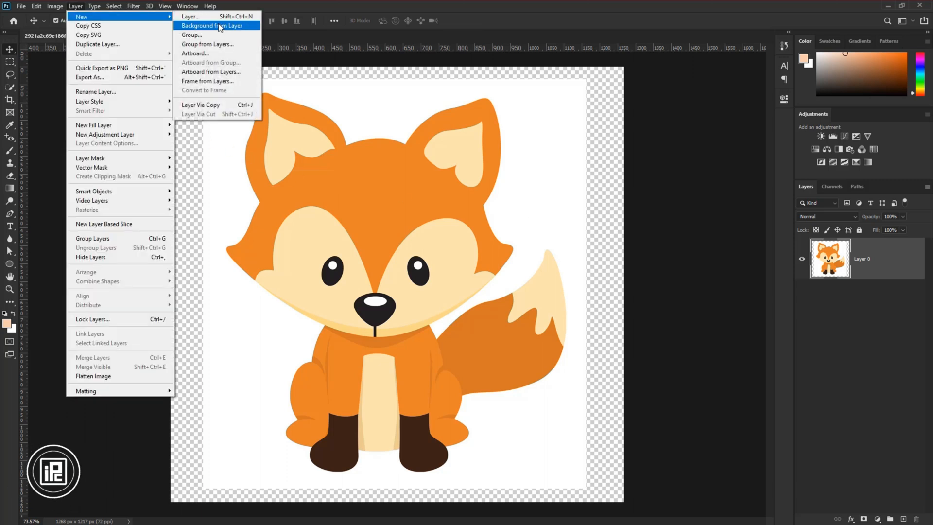
left_click(212, 26)
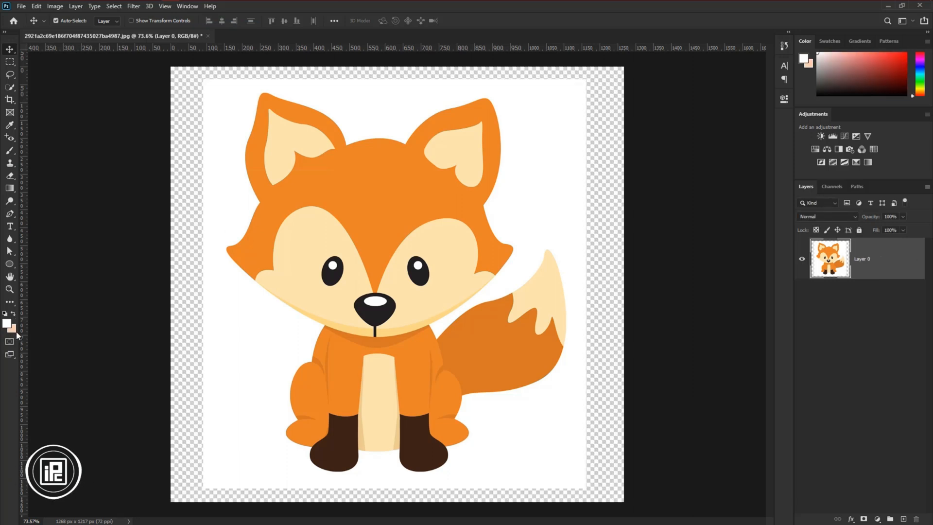
Open the background colour picker to replace the peach tone.
left_click(13, 329)
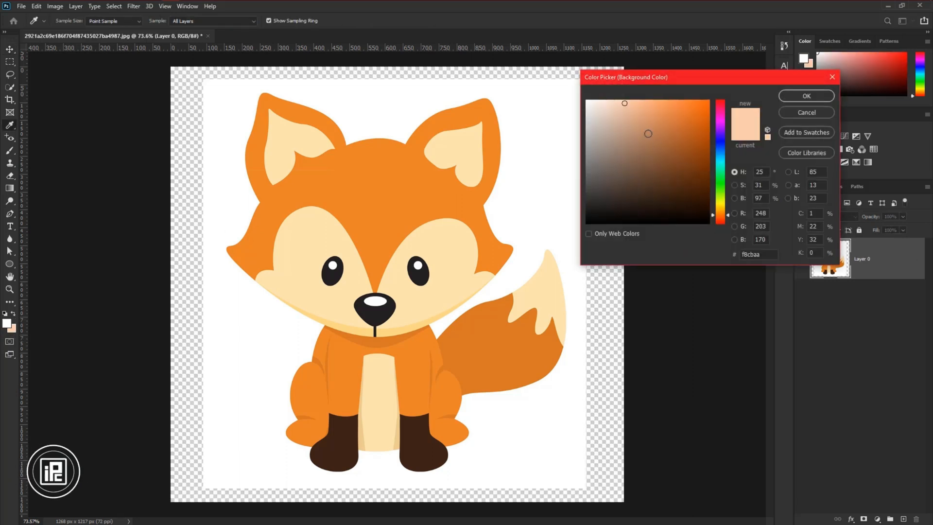
left_click(685, 113)
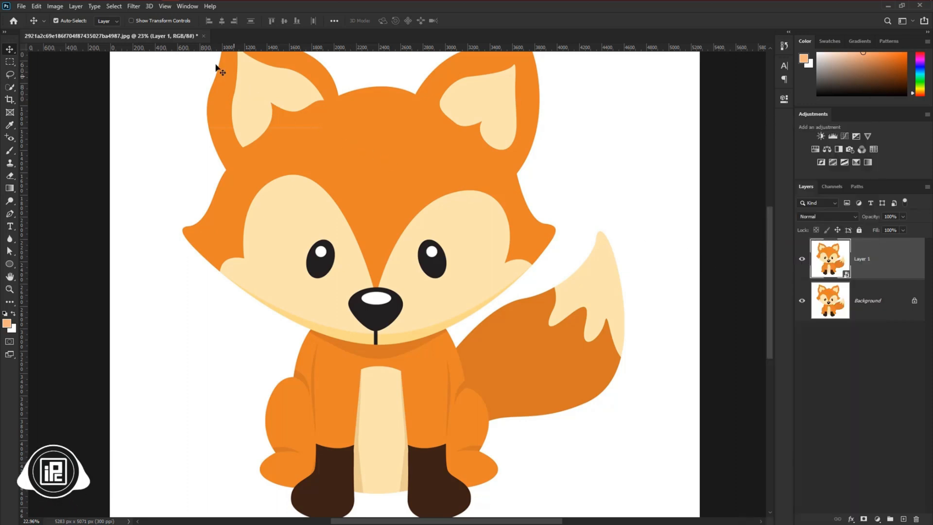
Apply Dust & Scratches as a smart filter to Layer 1 at 5-pixel radius, threshold 0.
left_click(133, 6)
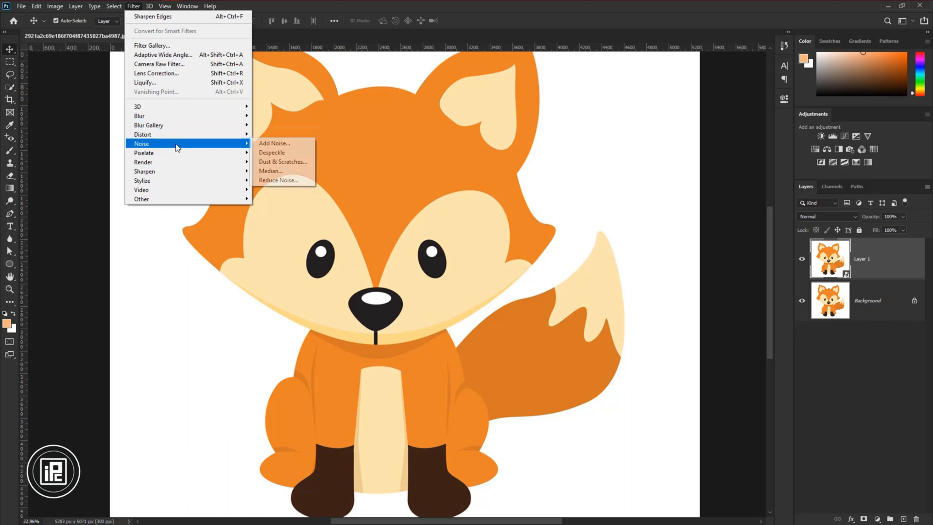
mouse_move(284, 161)
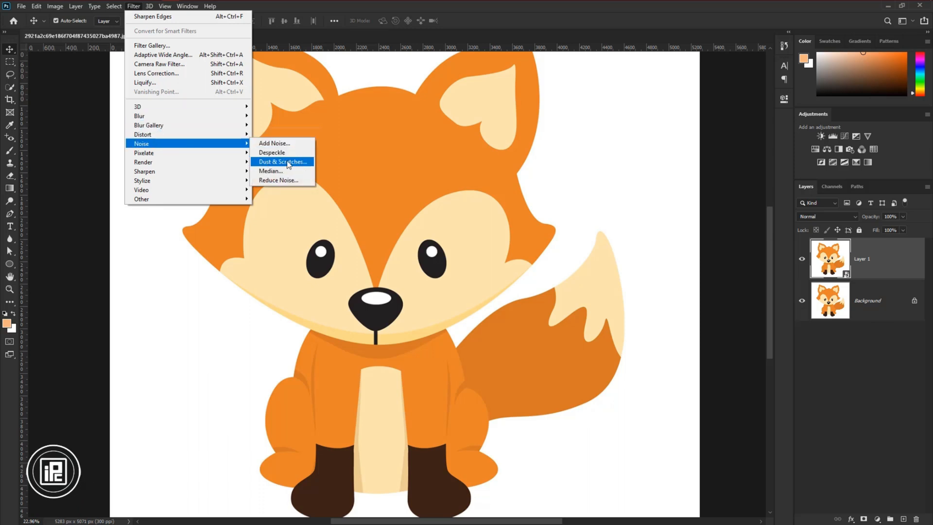
left_click(283, 162)
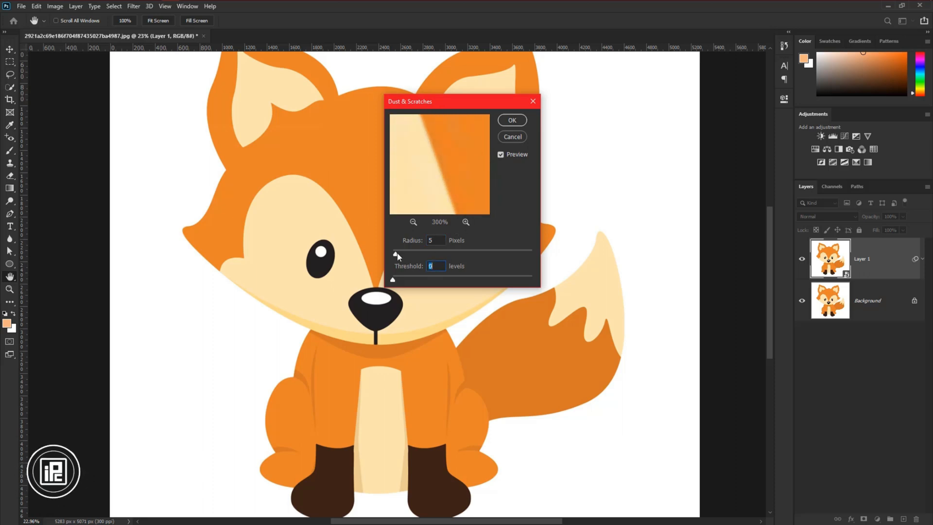
left_click_drag(398, 257, 408, 257)
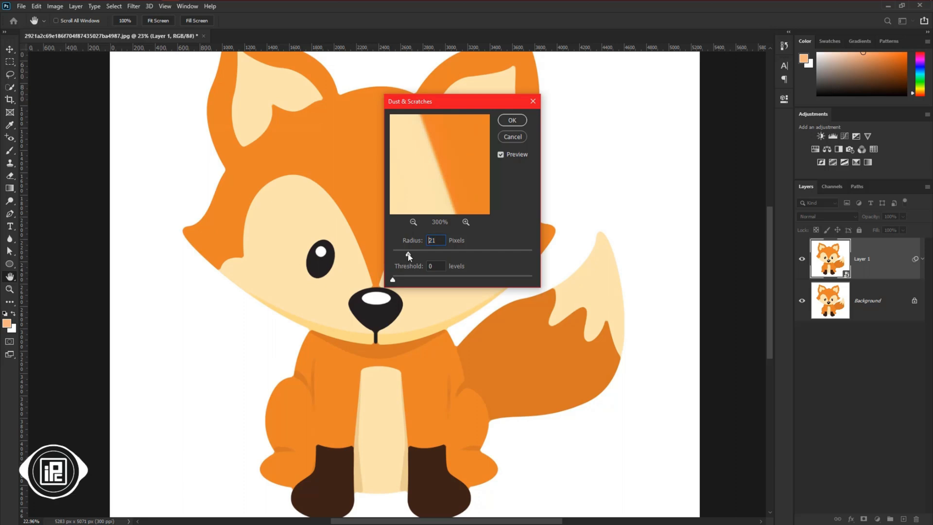
left_click_drag(409, 254, 418, 254)
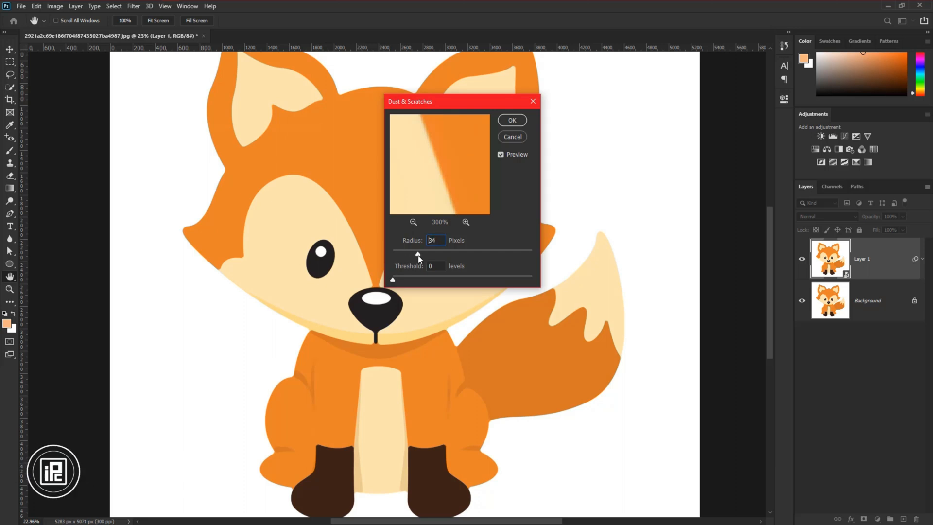
left_click(413, 222)
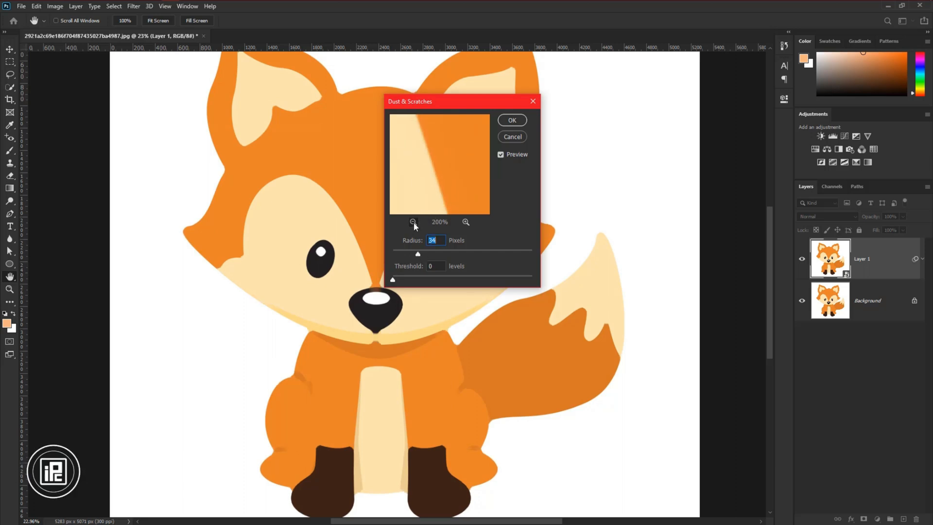
left_click(413, 222)
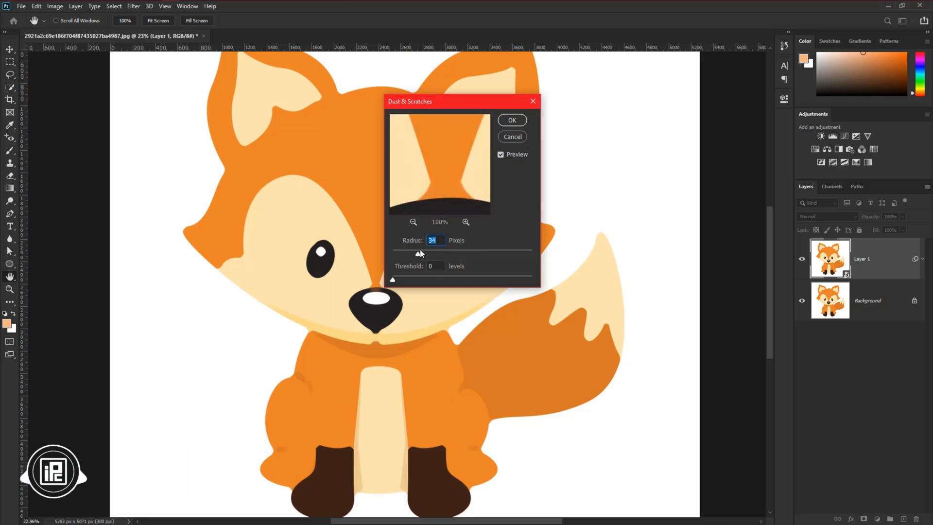
left_click_drag(419, 253, 395, 253)
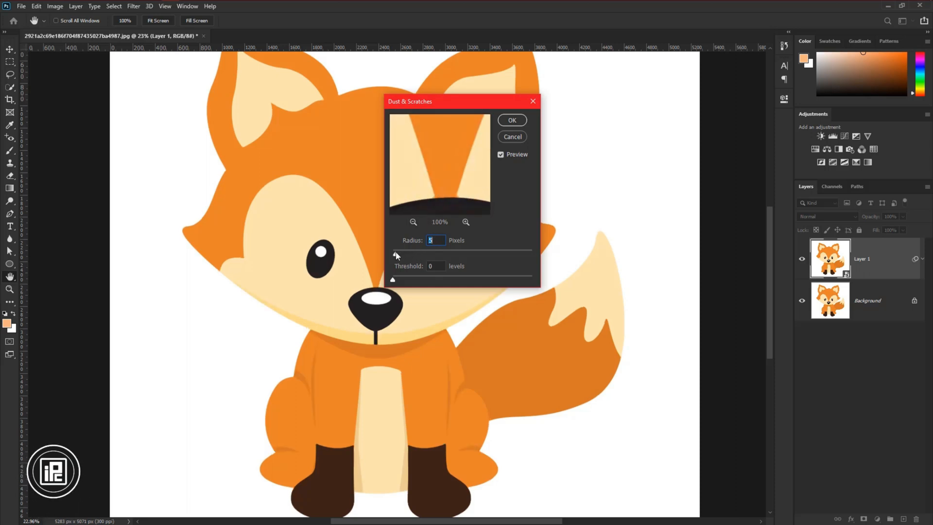
left_click_drag(398, 251, 393, 251)
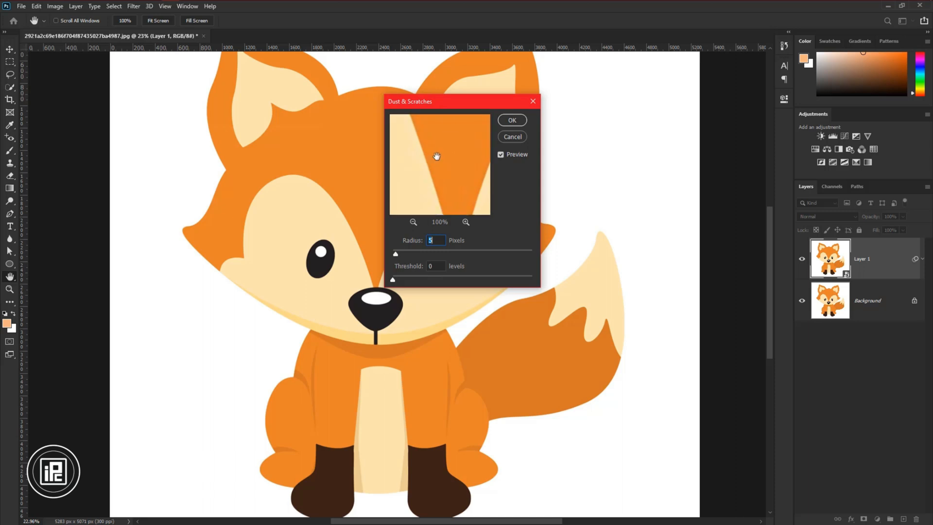
left_click(467, 222)
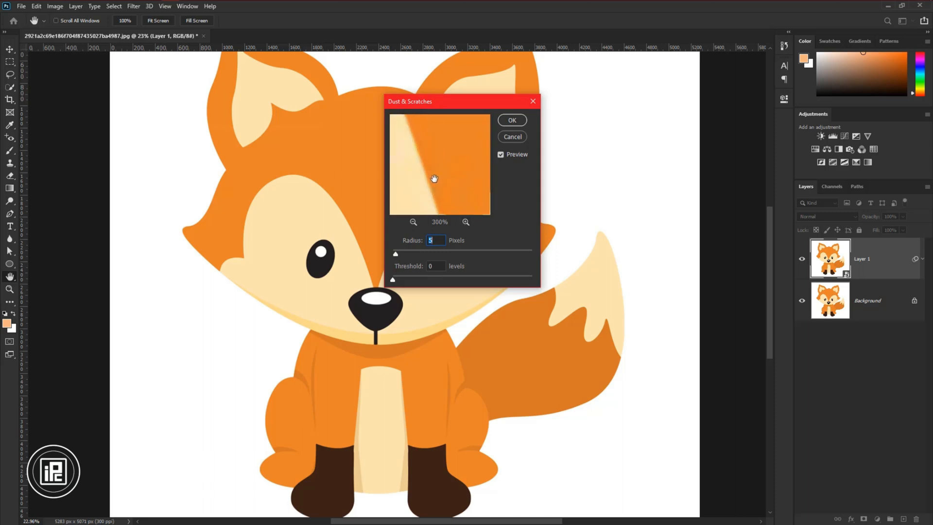
left_click(512, 120)
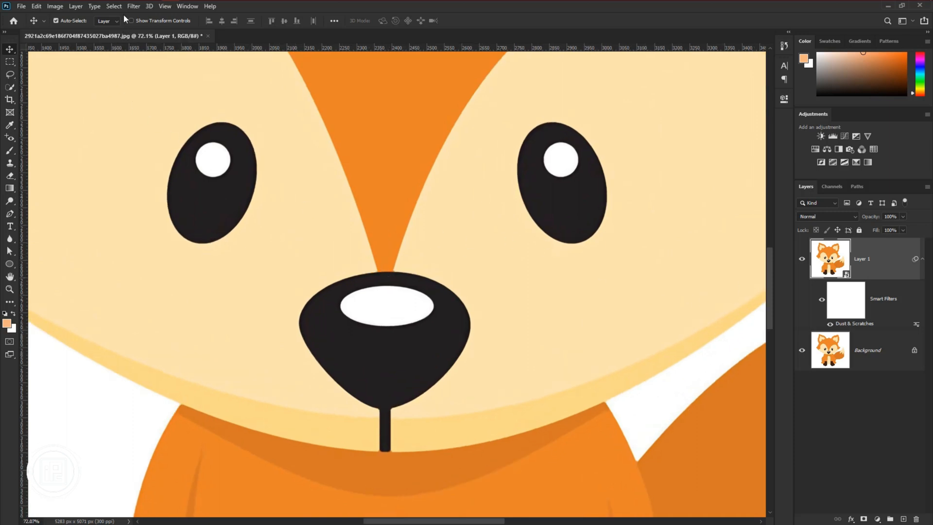
Apply the Sharpen Edges smart filter to Layer 1 and inspect the fox's face edges.
left_click(132, 6)
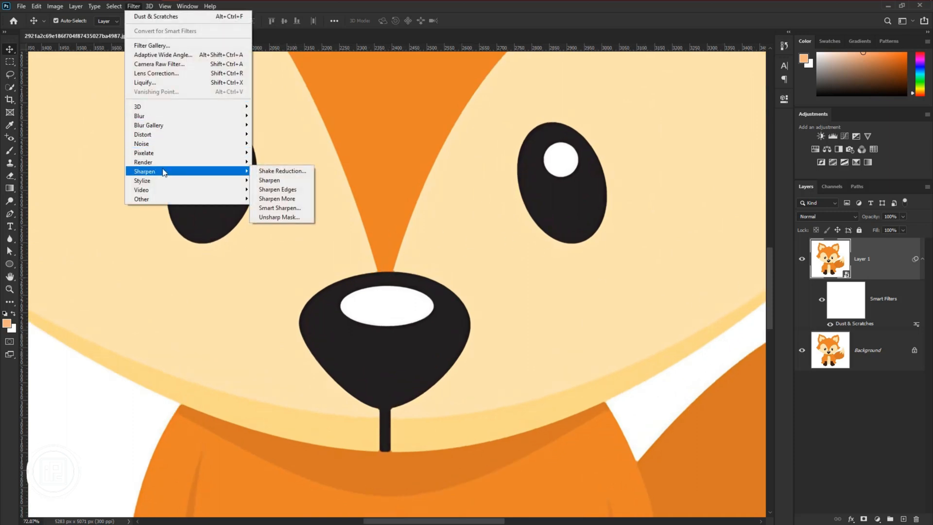
left_click(276, 190)
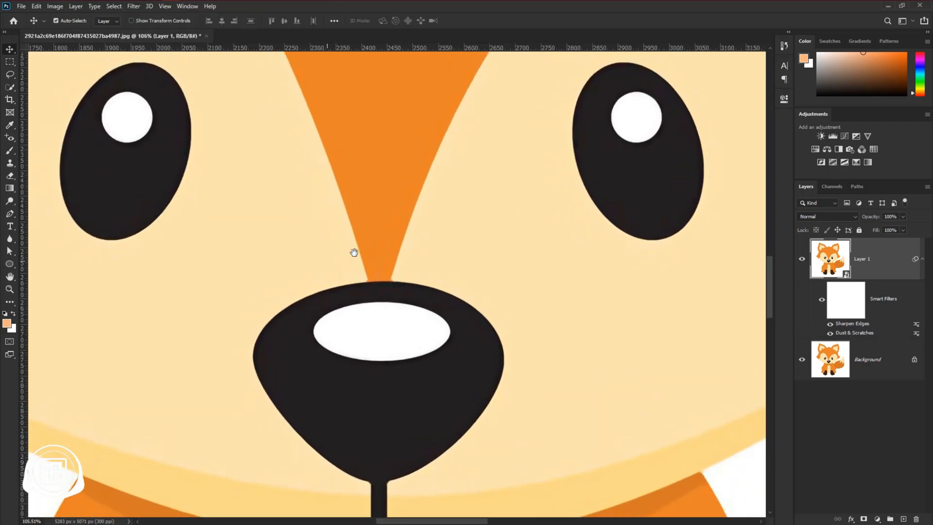
left_click_drag(354, 252, 379, 323)
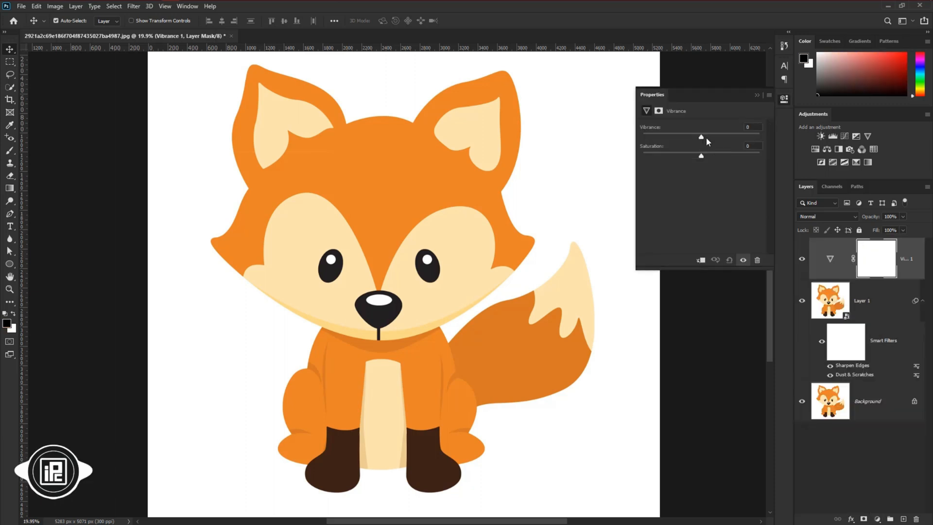
Drag the Vibrance slider in the Vibrance 1 adjustment layer's Properties panel.
left_click_drag(701, 137, 737, 137)
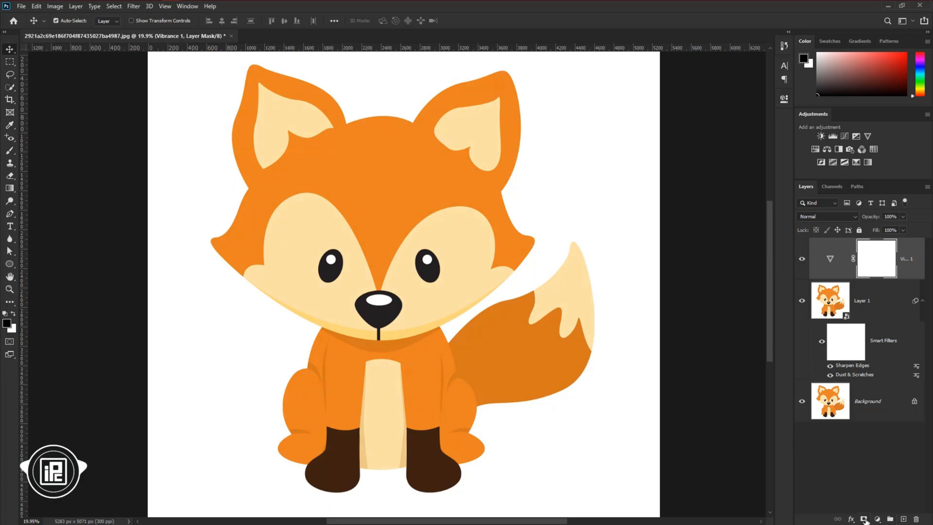
Add a Levels adjustment layer with the Red channel's white input level at 241.
left_click(877, 519)
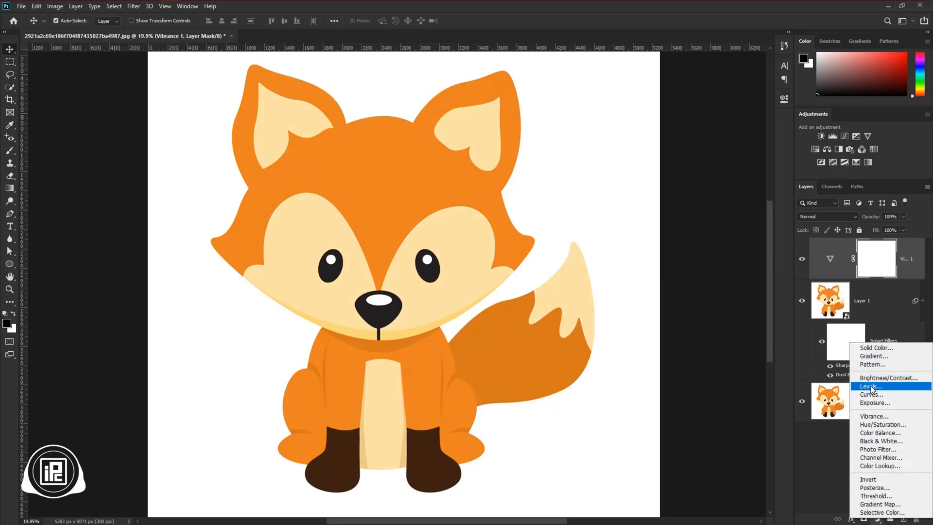
left_click(869, 386)
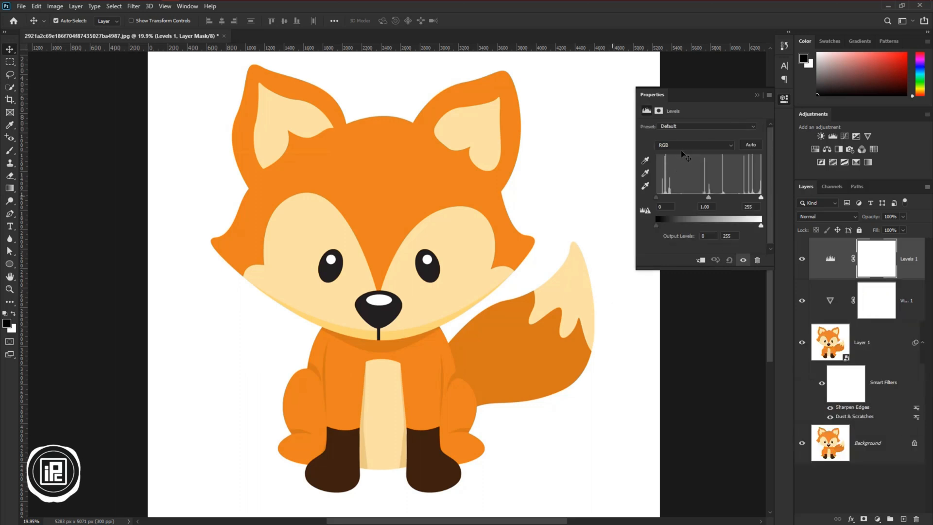
left_click(694, 145)
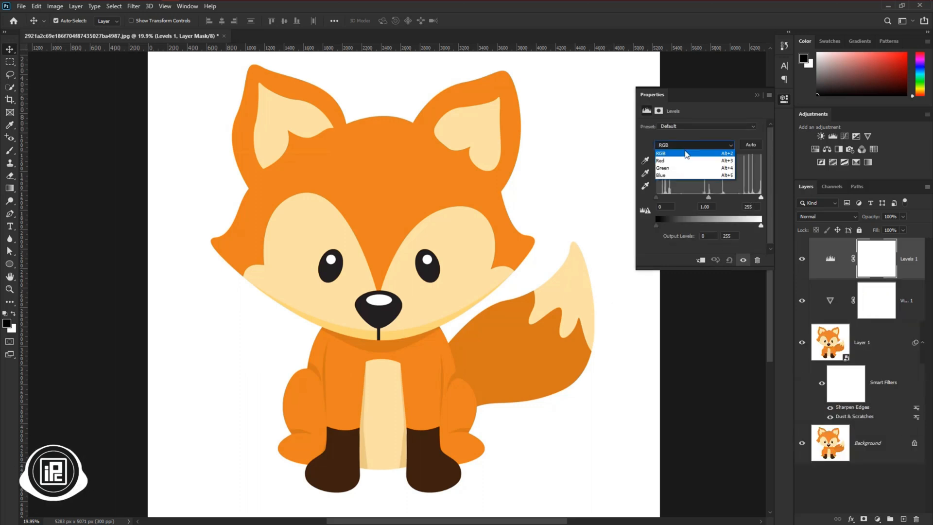
left_click(662, 161)
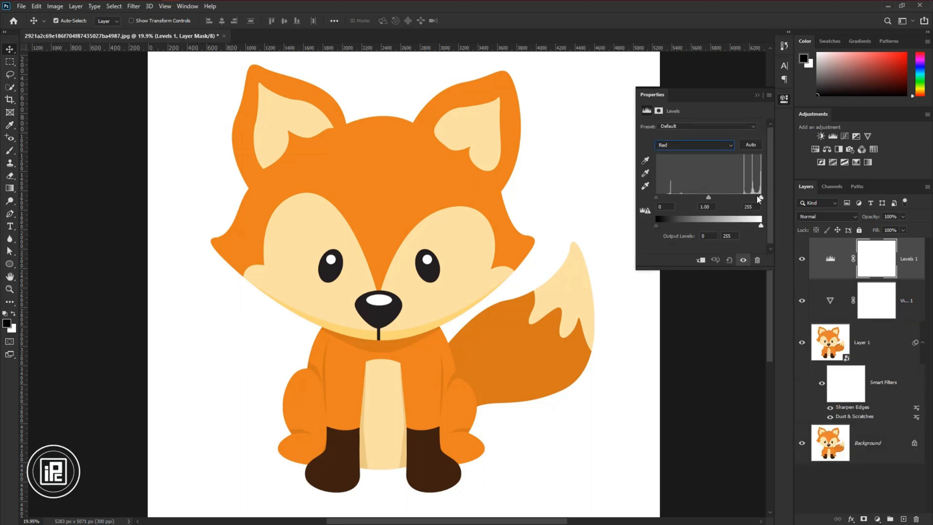
left_click_drag(760, 197, 756, 197)
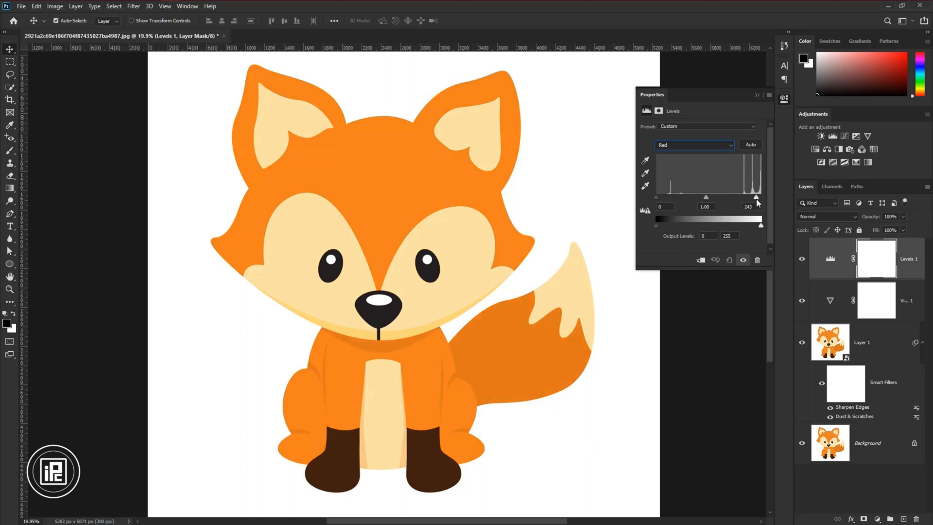
left_click_drag(758, 198, 756, 198)
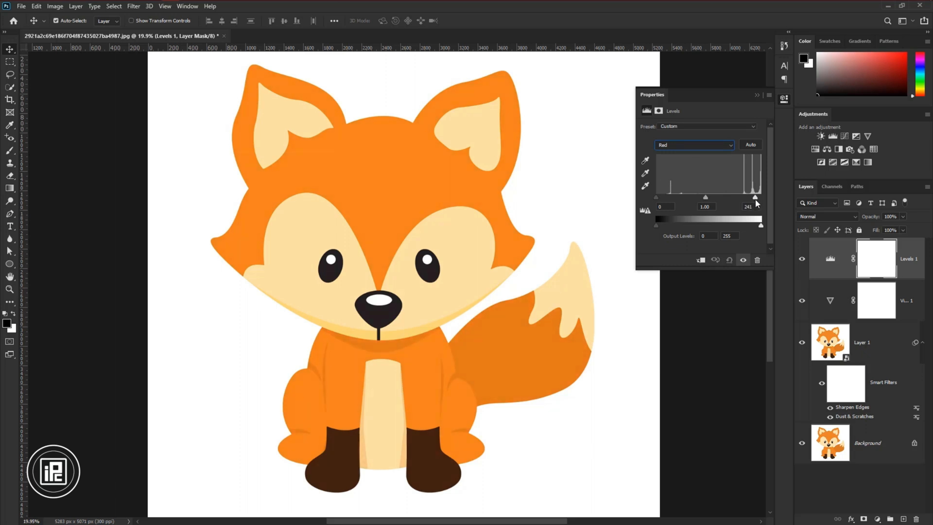